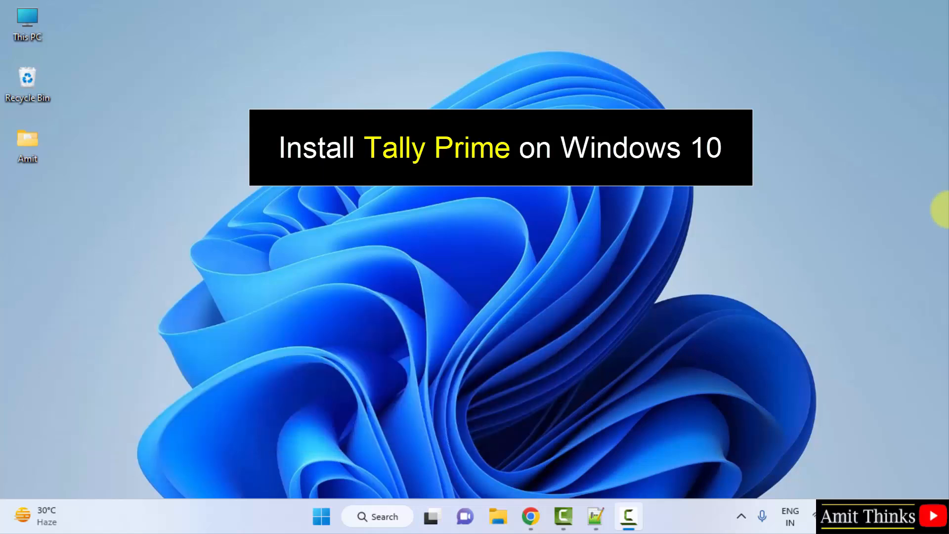
{"action": "left_click", "coordinate": [529, 516]}
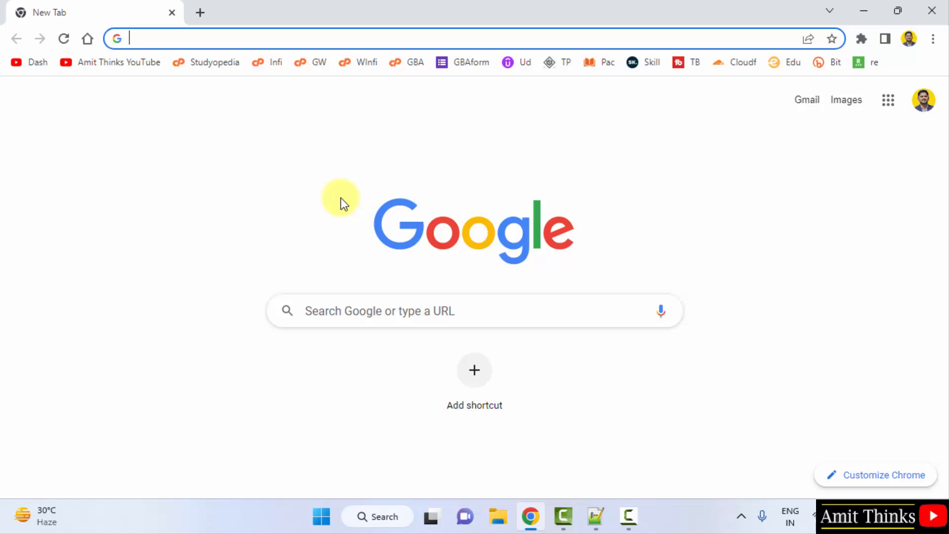
{"action": "type", "text": "https://tallysolutions.com/"}
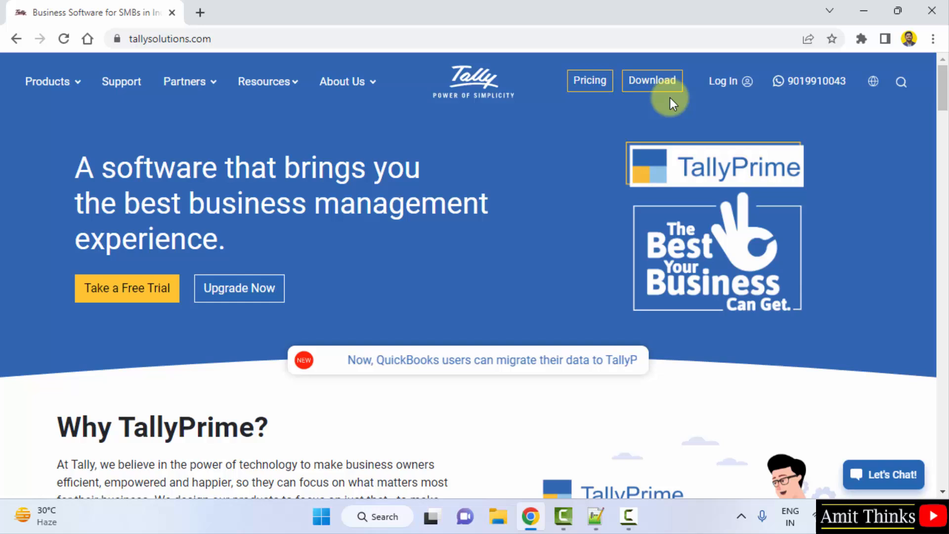
- Download the TallyPrime Rel 2.1 installer from the site's Download page
{"action": "left_click", "coordinate": [652, 80]}
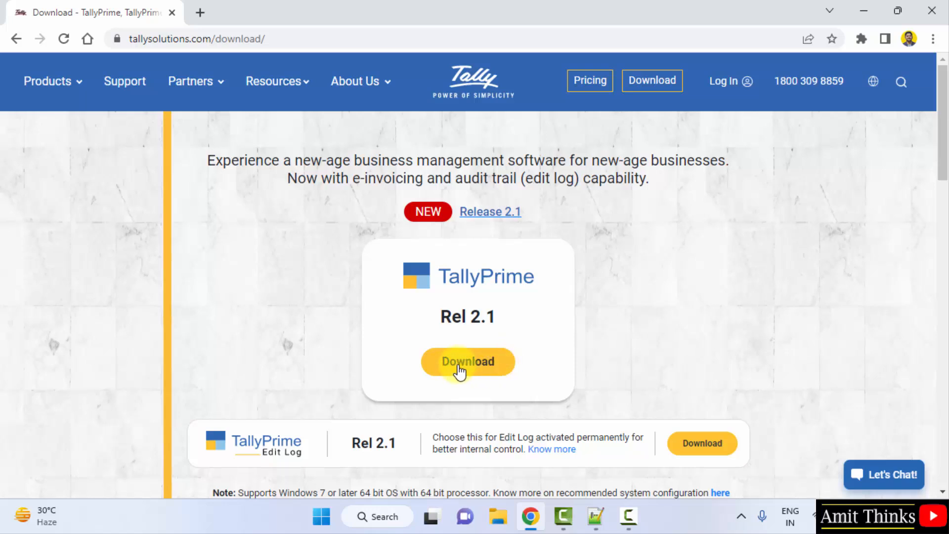
{"action": "left_click", "coordinate": [467, 361]}
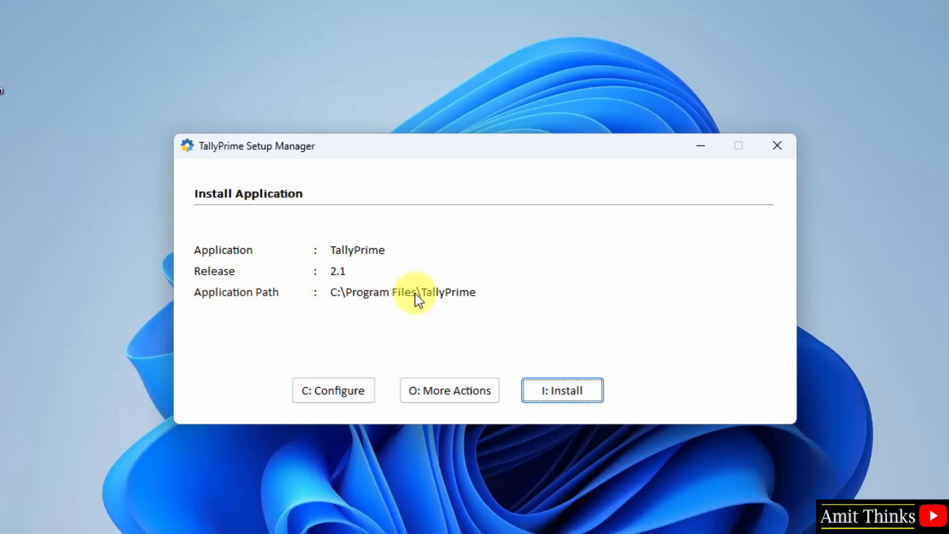
{"action": "mouse_move", "coordinate": [448, 322]}
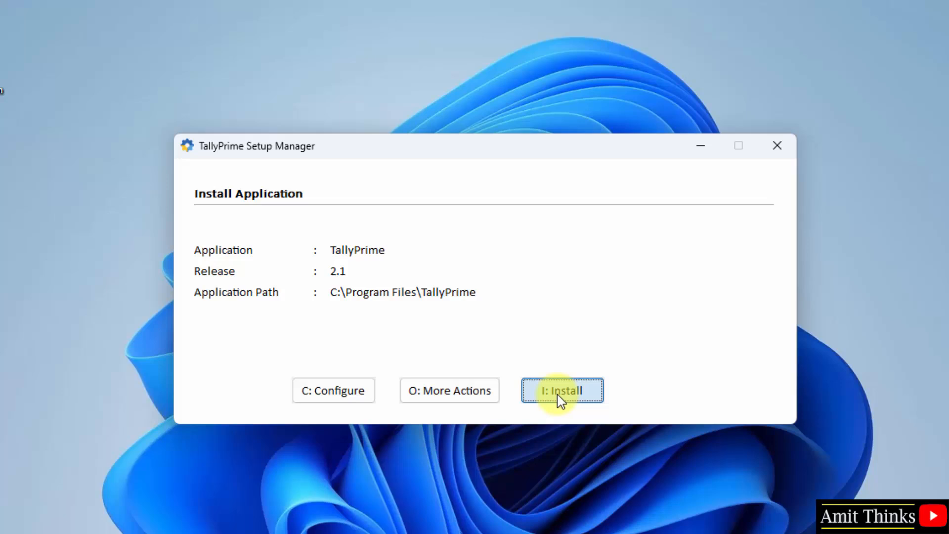
- Install TallyPrime 2.1 to C:\Program Files\TallyPrime from the Install Application screen
{"action": "left_click", "coordinate": [560, 391]}
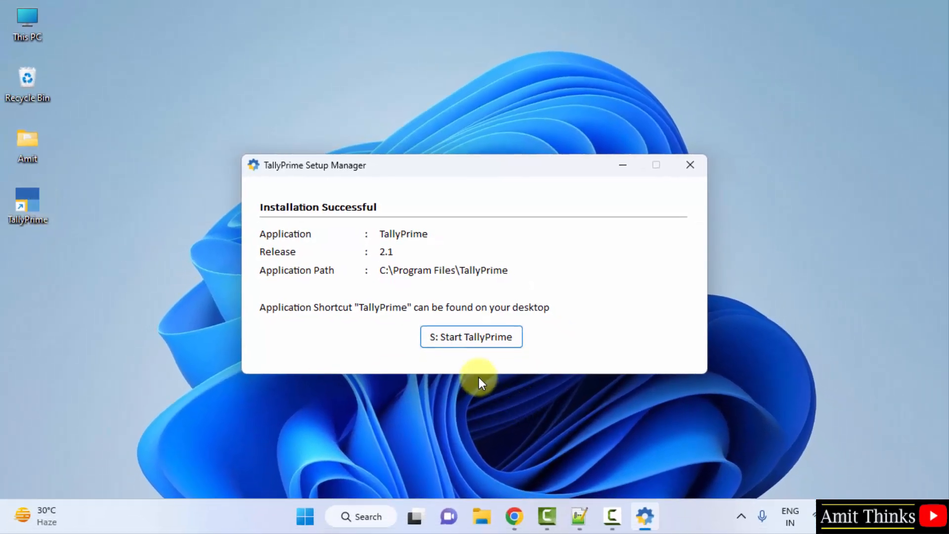
{"action": "mouse_move", "coordinate": [484, 342]}
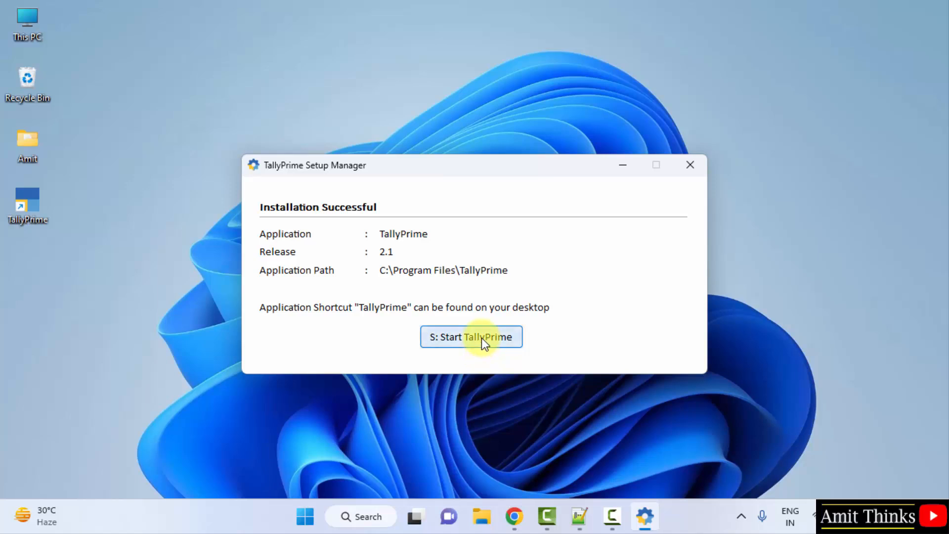
- Start TallyPrime, accept the default startup settings, and choose free Educational mode
{"action": "left_click", "coordinate": [471, 336]}
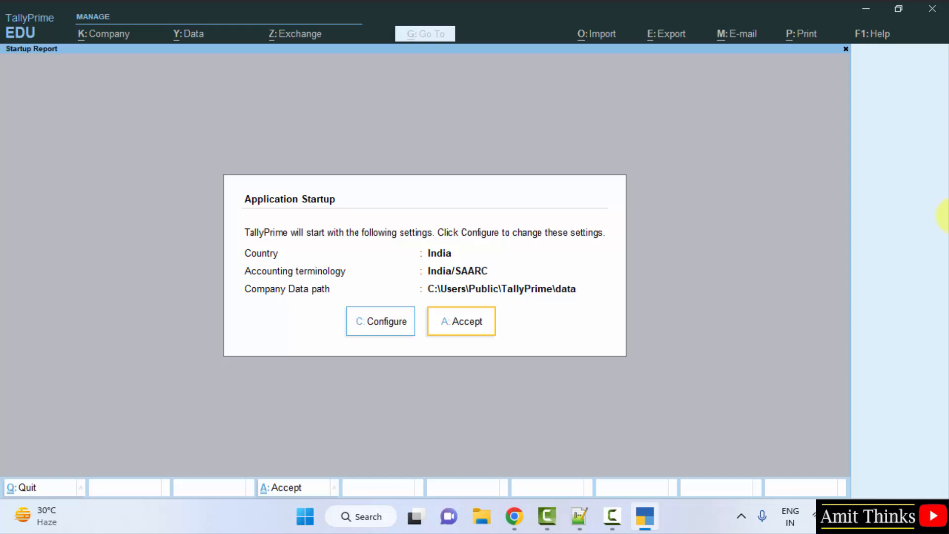
{"action": "mouse_move", "coordinate": [461, 327]}
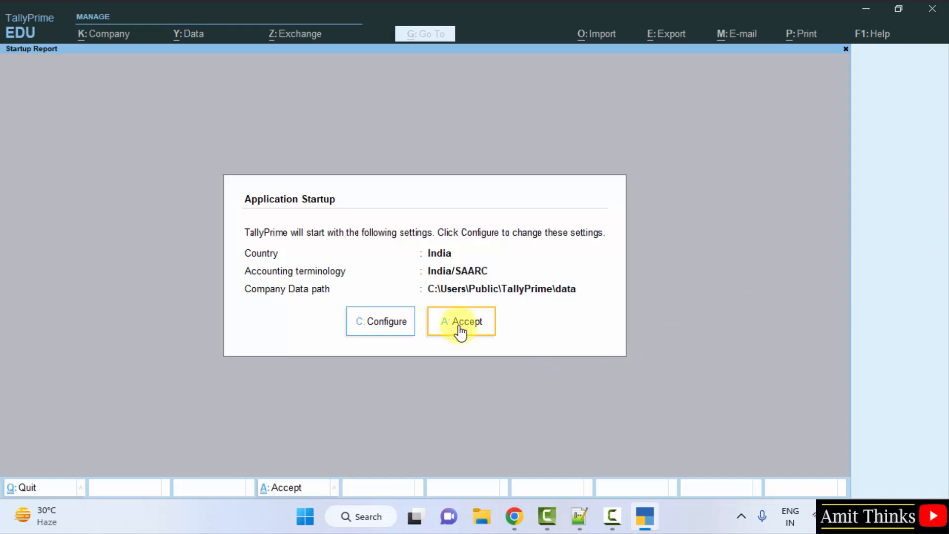
{"action": "left_click", "coordinate": [461, 321]}
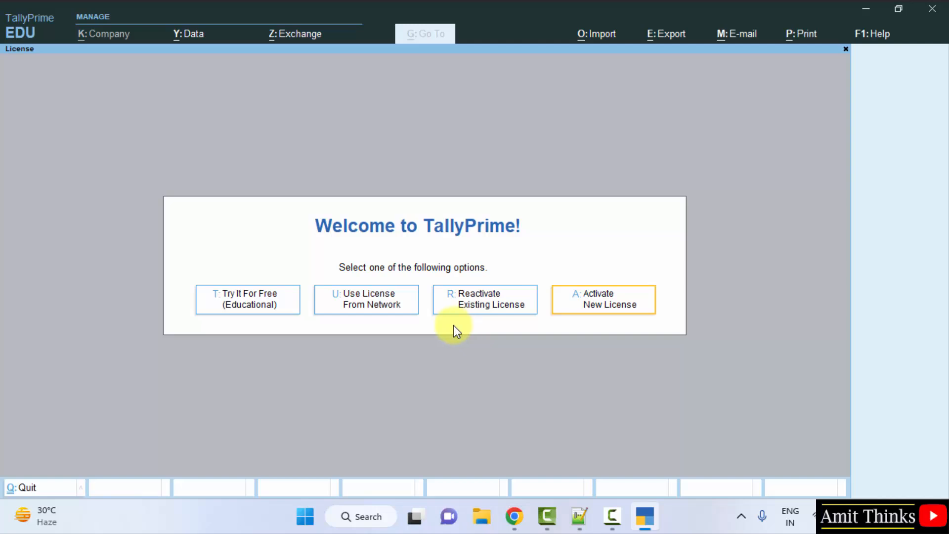
{"action": "mouse_move", "coordinate": [255, 310]}
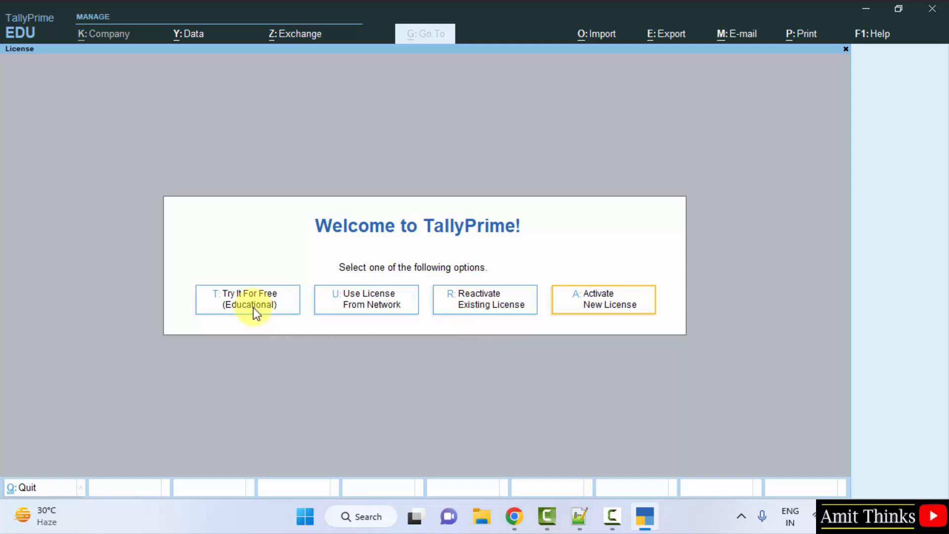
{"action": "left_click", "coordinate": [248, 299]}
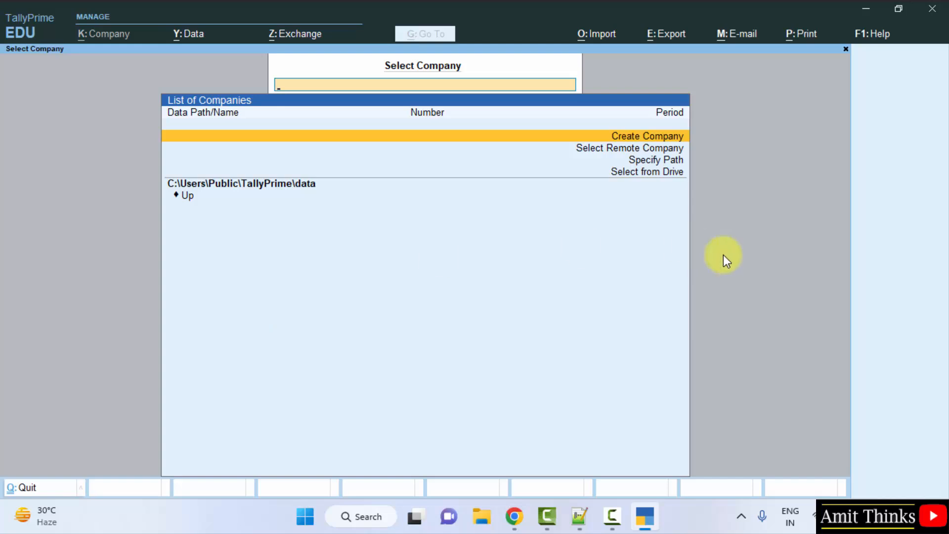
{"action": "mouse_move", "coordinate": [751, 266]}
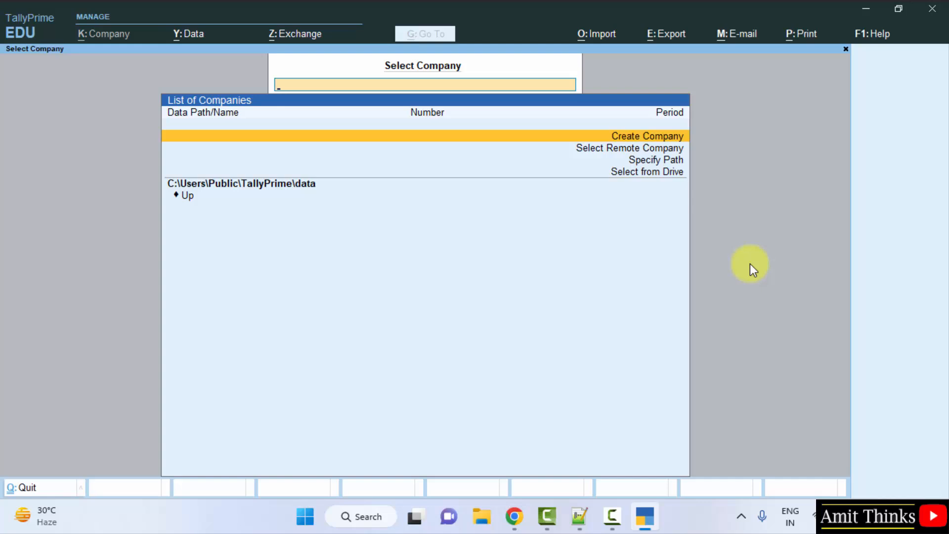